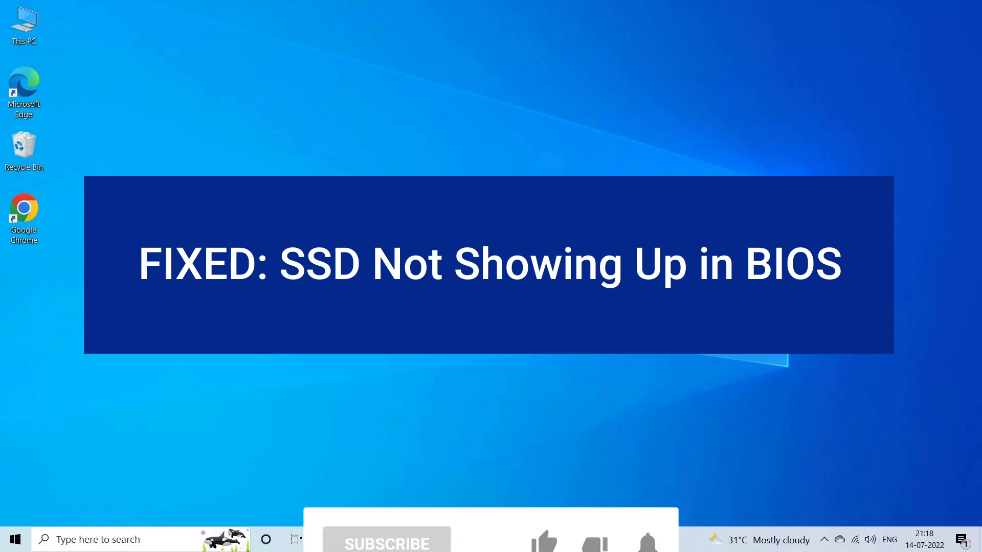
Find Device Manager through Windows search and launch it
left_click(387, 481)
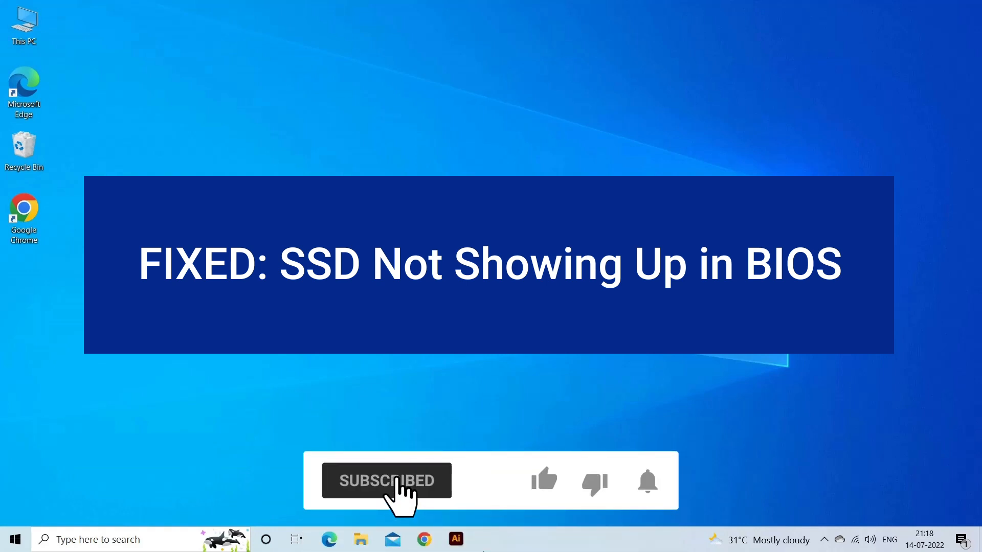
left_click(543, 481)
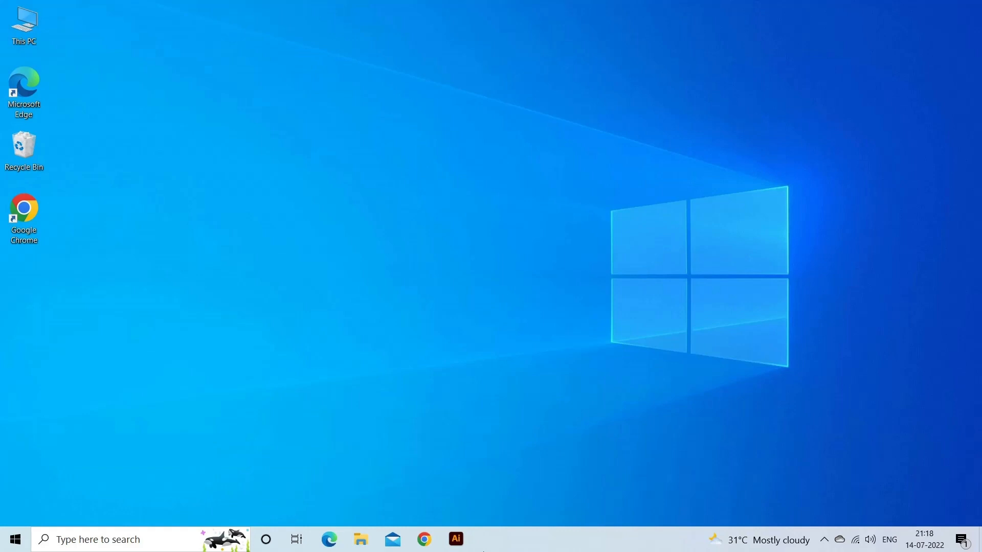
type("device manage")
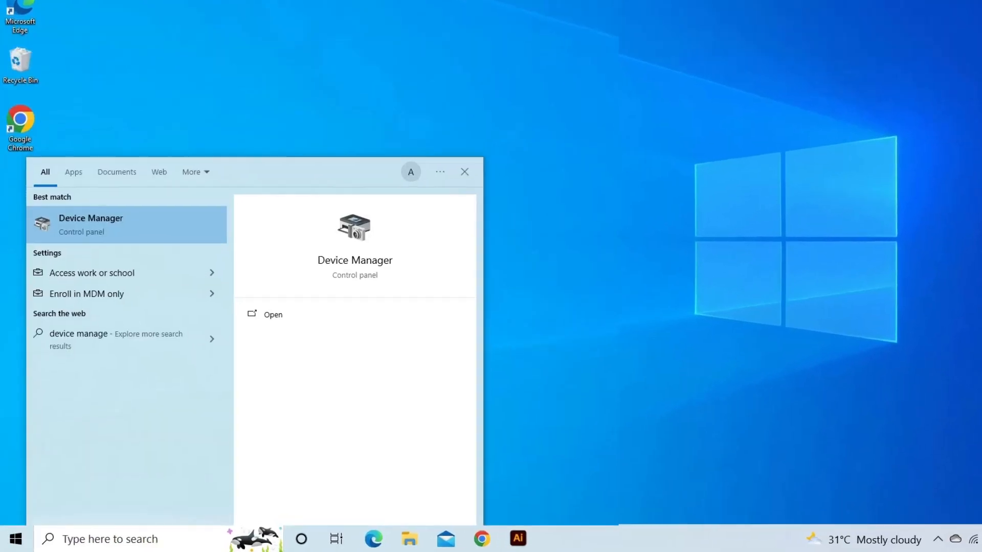
type("r")
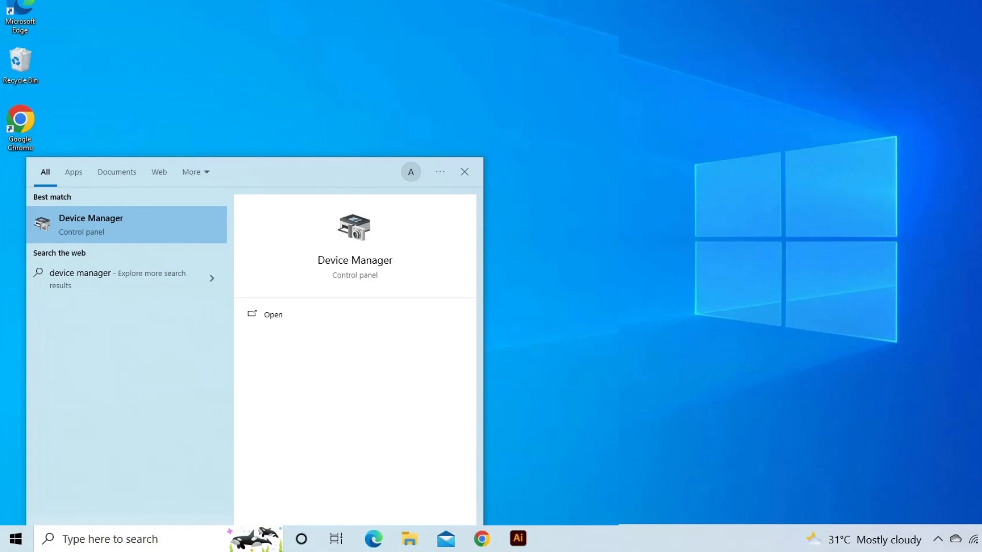
left_click(272, 314)
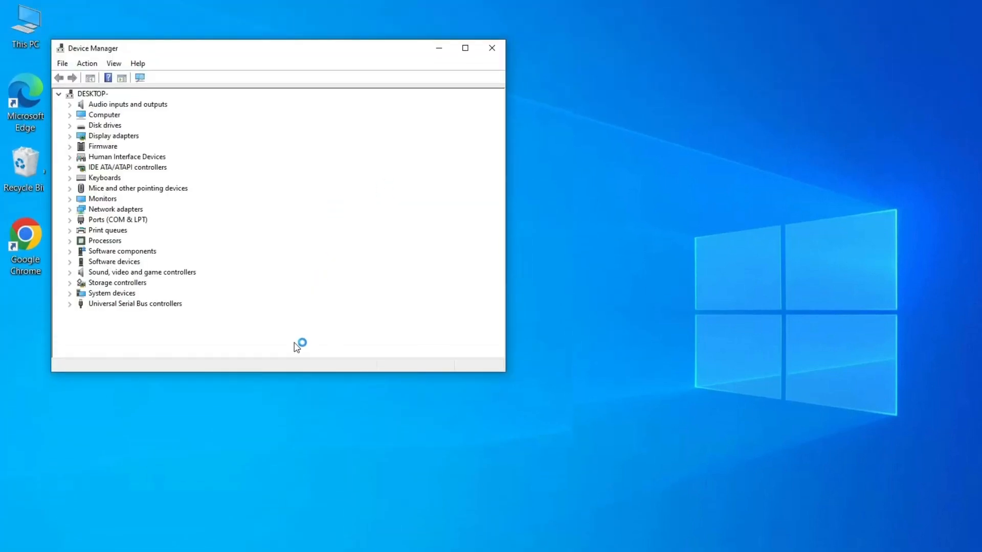
Expand Disk drives and start Update driver for the 240 GB SSD
left_click(69, 125)
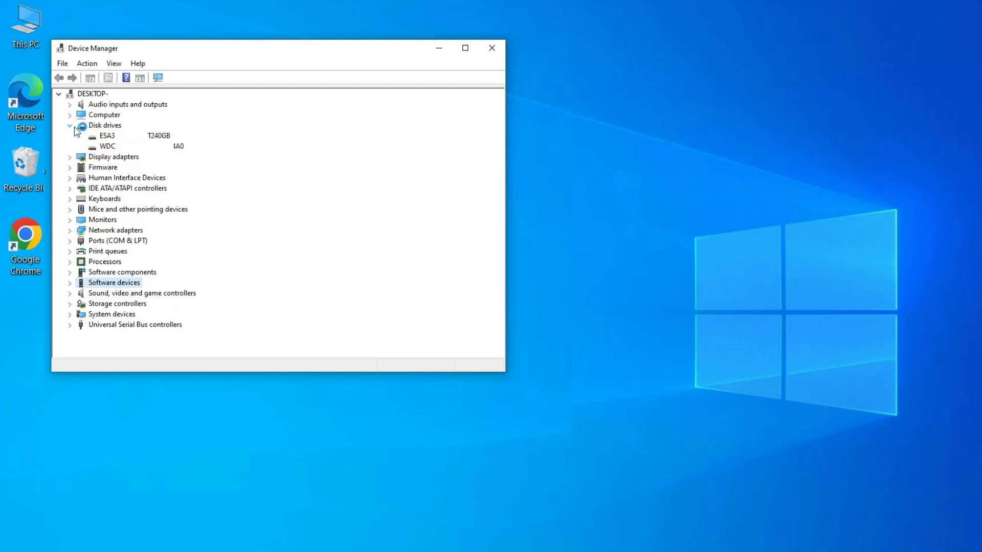
left_click(106, 135)
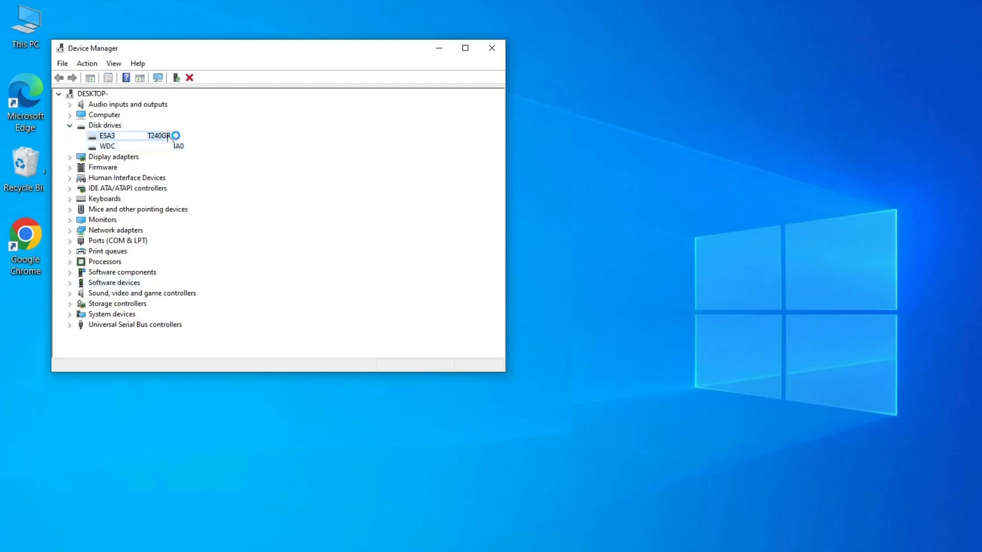
right_click(124, 136)
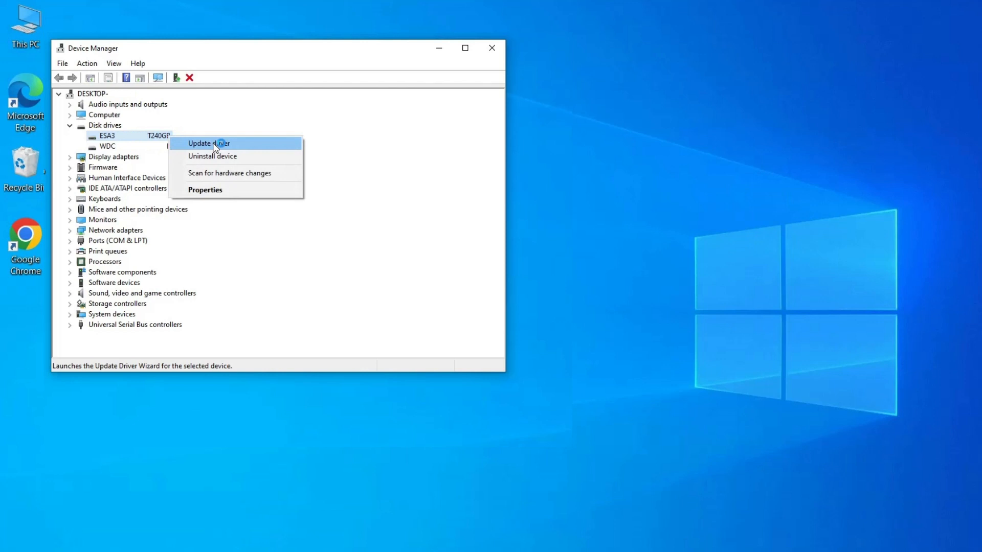
left_click(208, 143)
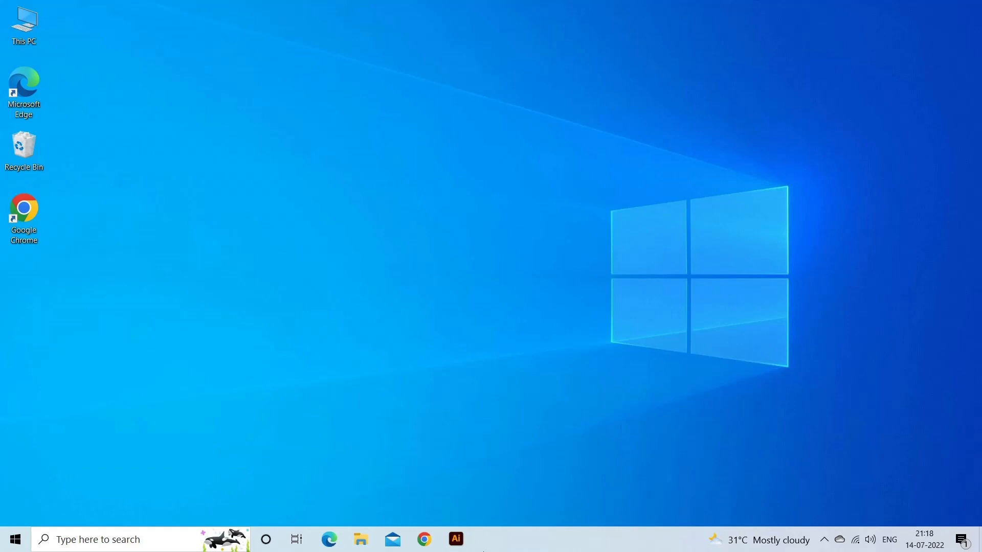
Launch Disk Management via the Run box with diskmgmt.msc
type("run")
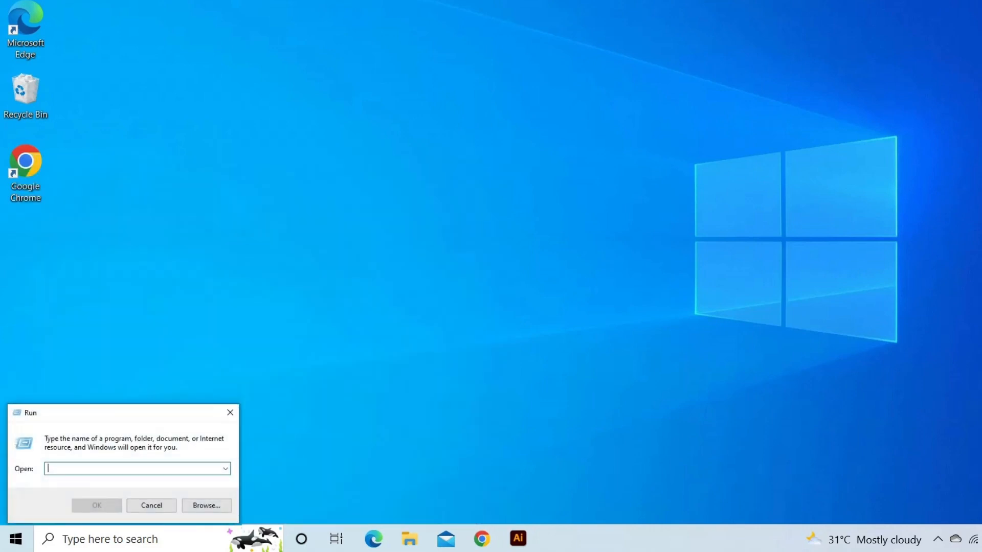
type("disk")
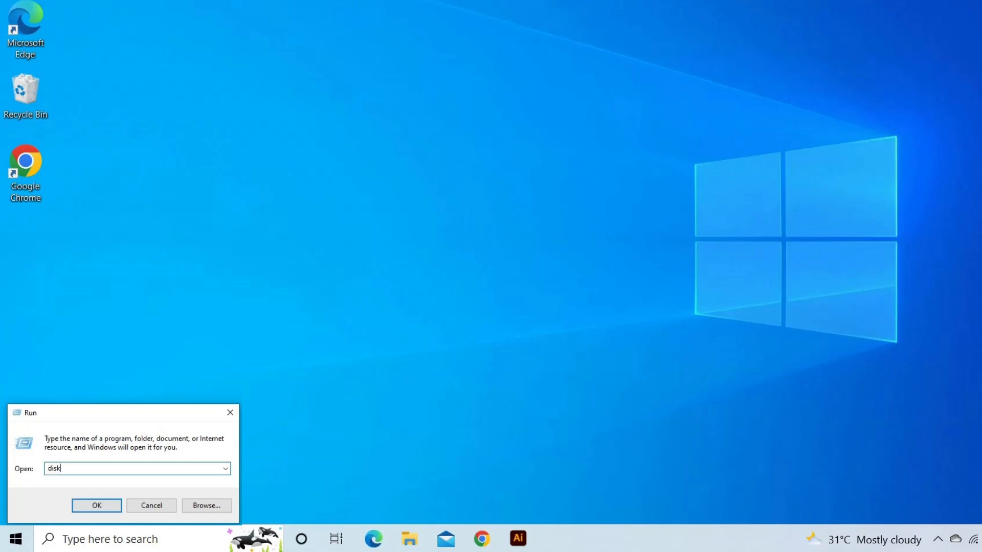
type("mgmt.msc")
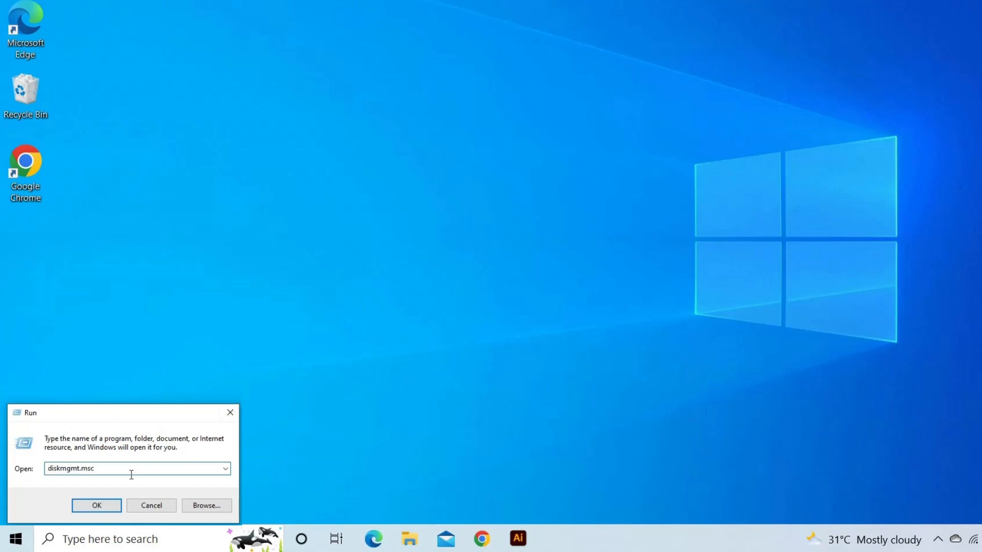
left_click(96, 505)
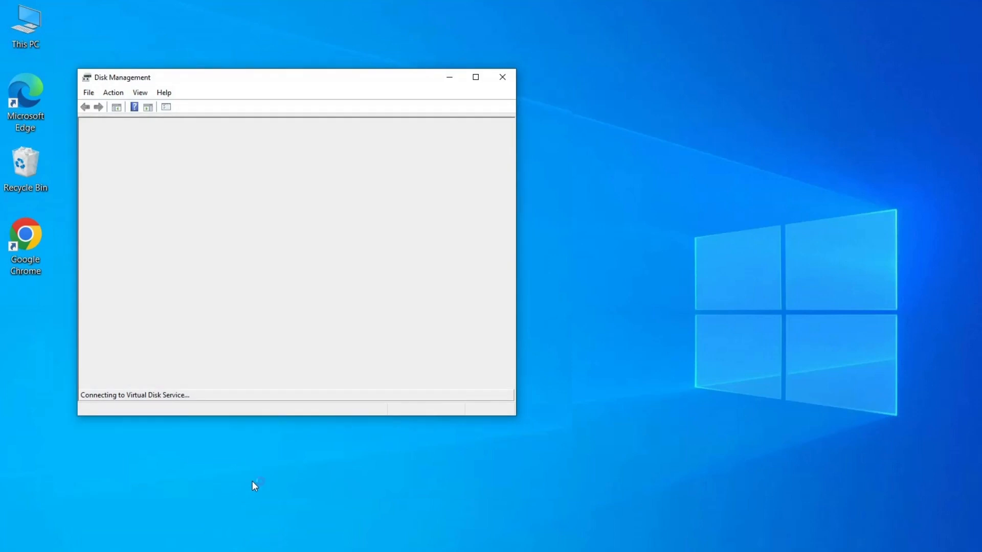
Start formatting New Volume (D:) on Disk 0 from its context menu
right_click(230, 304)
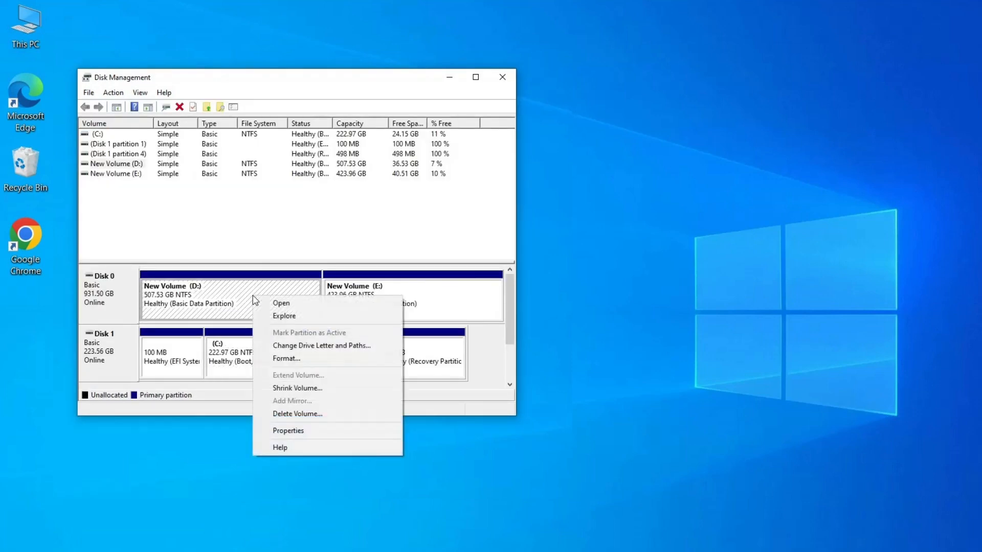
mouse_move(303, 359)
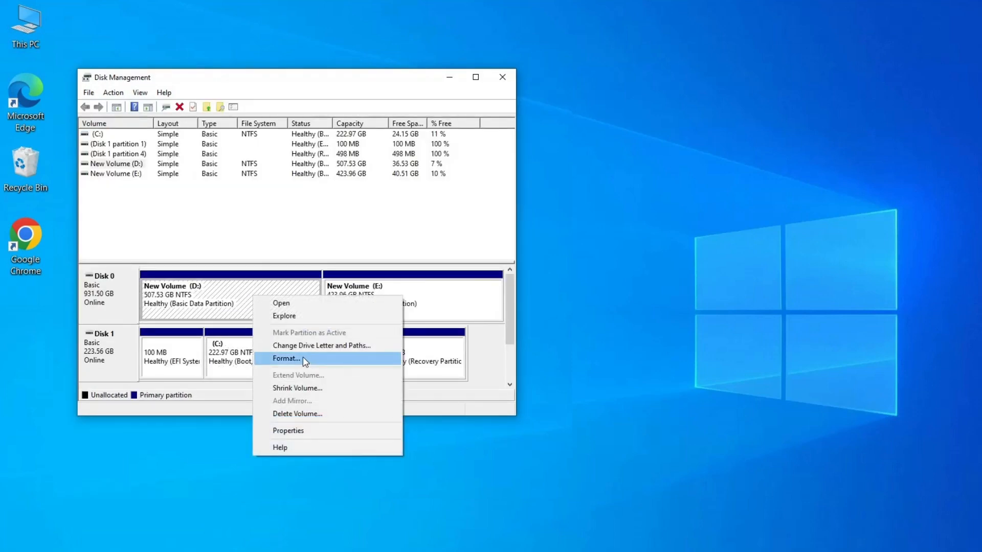
left_click(286, 358)
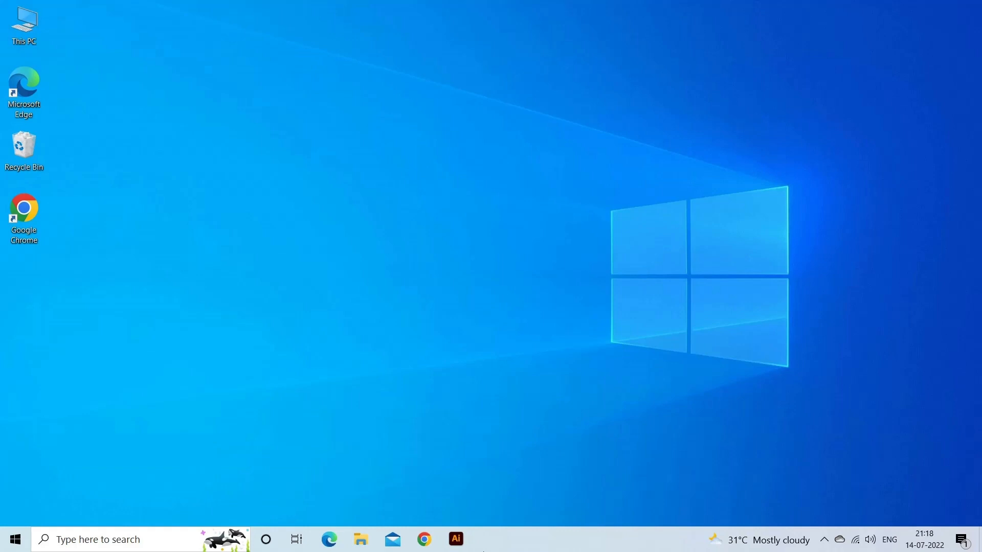
Reach Update & Security > Troubleshoot > Additional troubleshooters and run Hardware and Devices
left_click(16, 539)
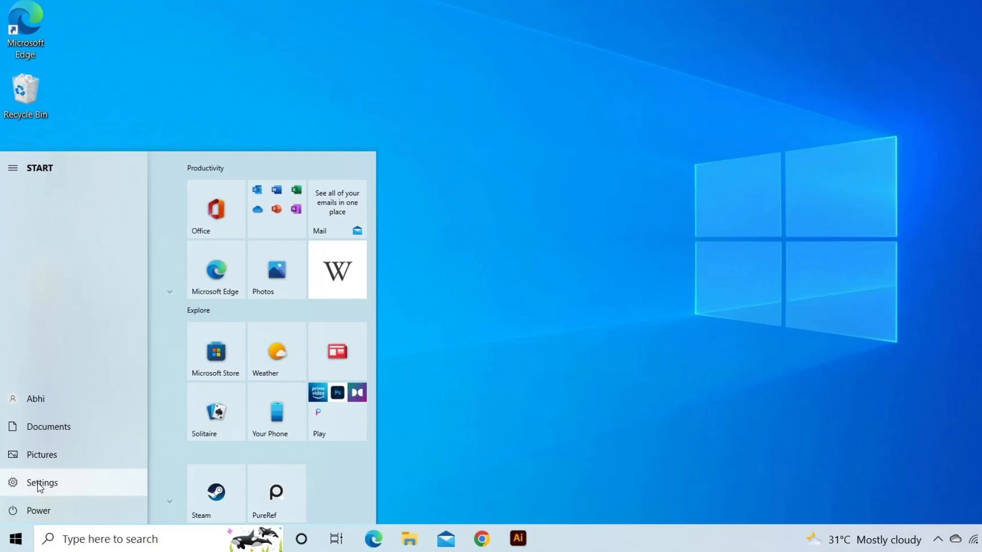
left_click(41, 483)
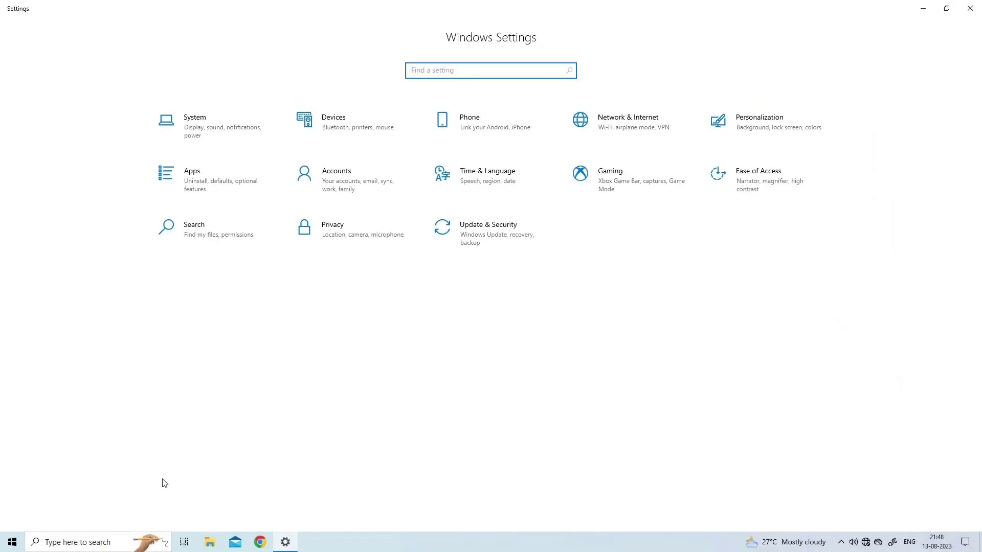
left_click(489, 229)
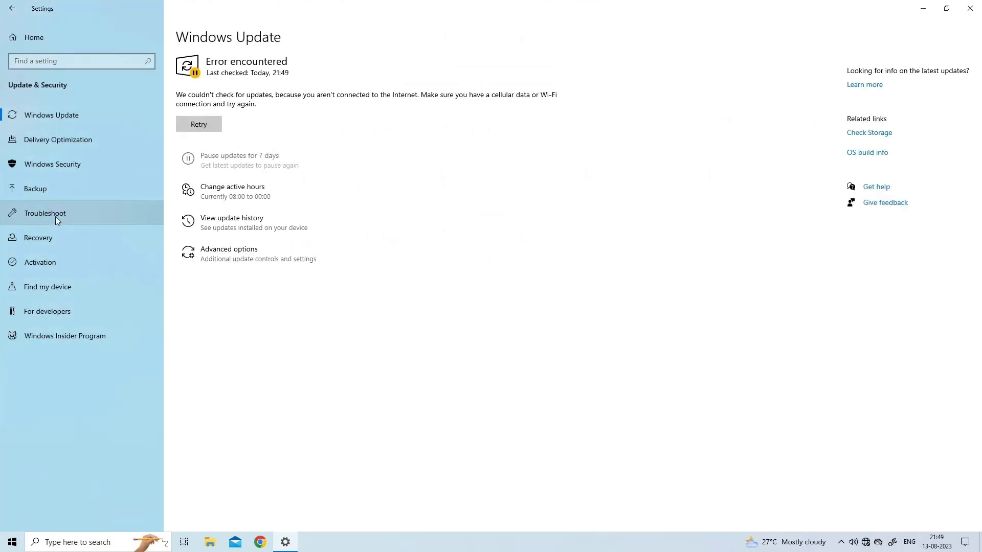
left_click(44, 212)
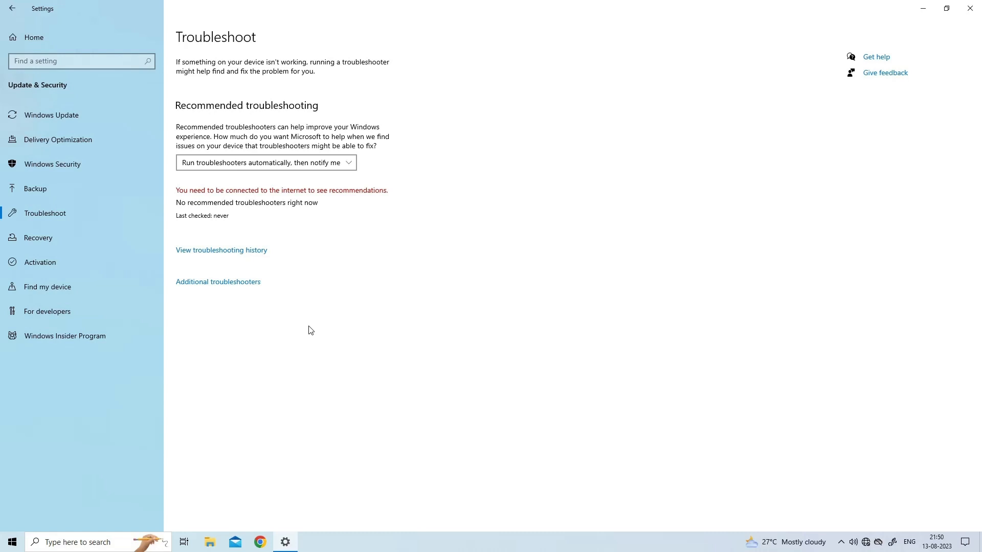
left_click(218, 282)
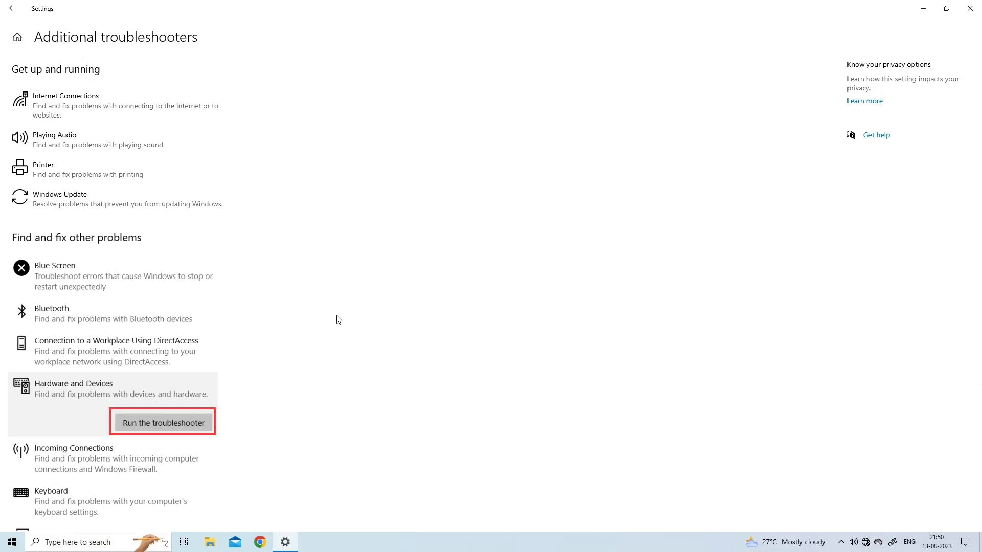
left_click(163, 423)
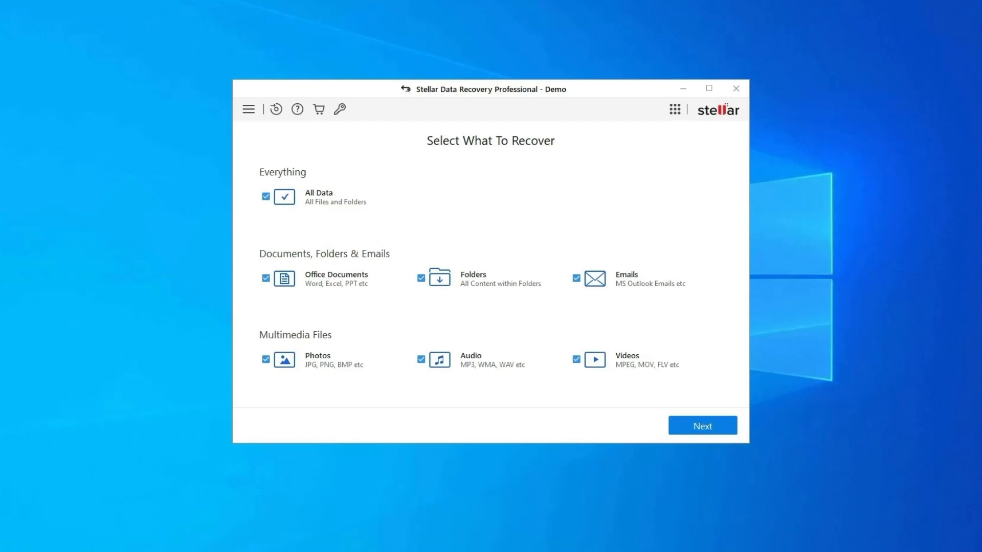
Keep All Data selected, choose Local Disk (H:) and start the scan
left_click(702, 425)
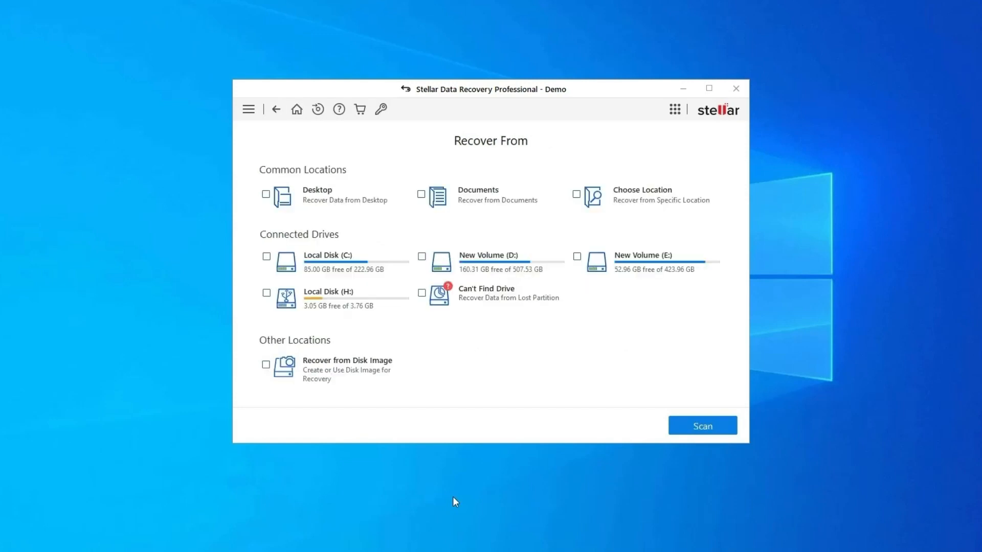
mouse_move(448, 490)
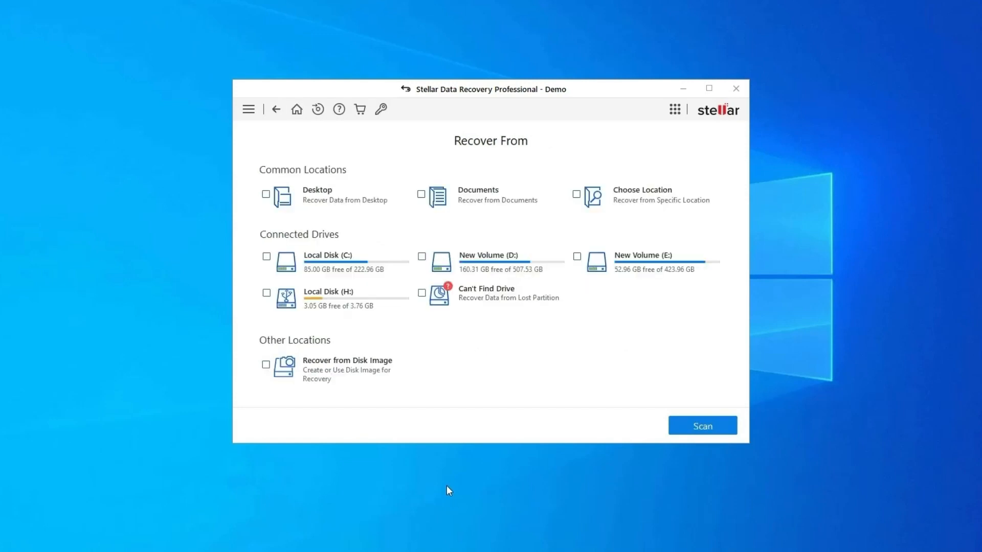
mouse_move(838, 328)
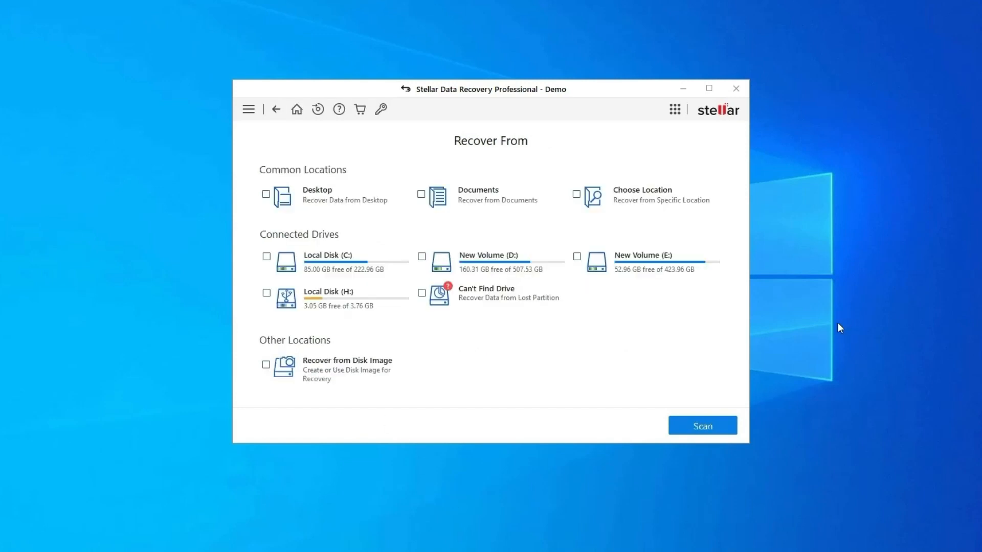
mouse_move(612, 338)
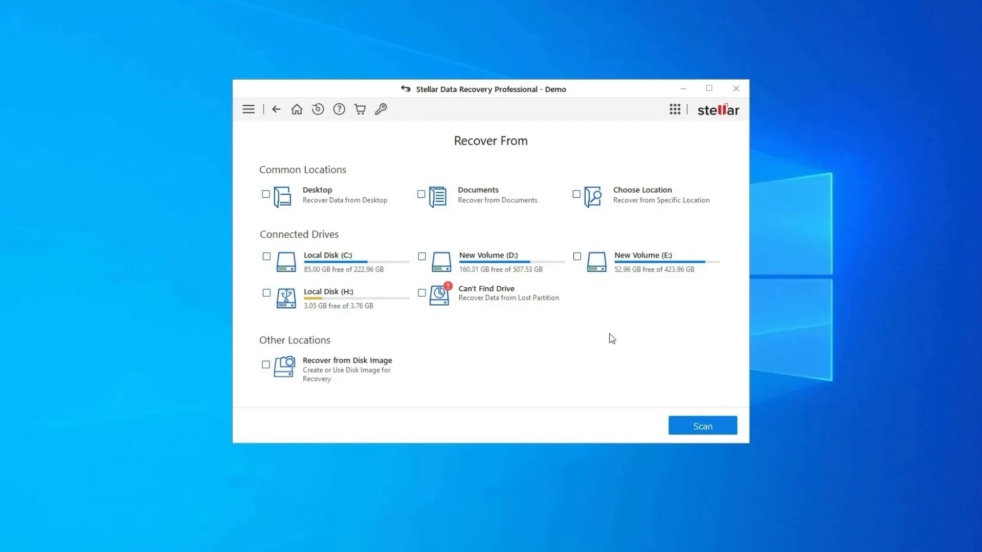
left_click(266, 294)
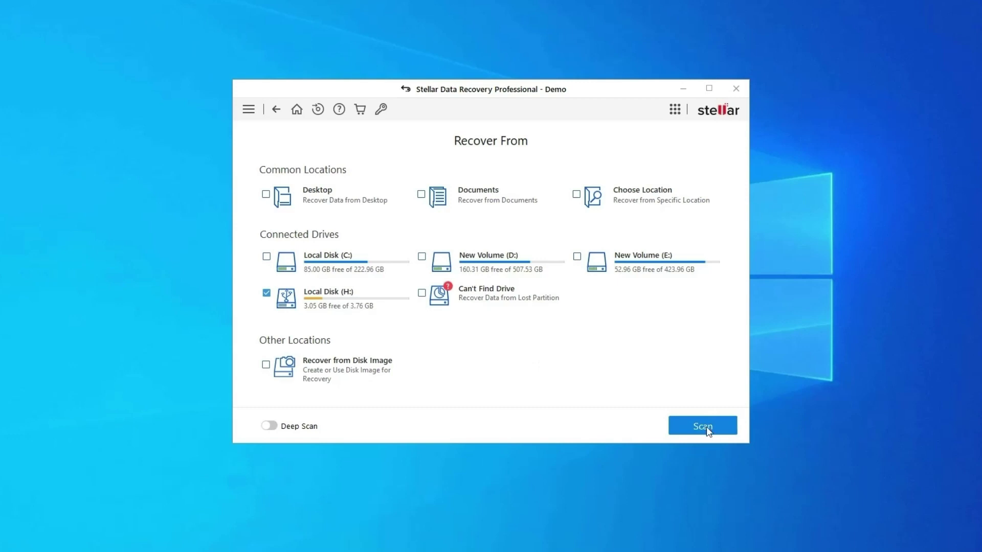
left_click(702, 425)
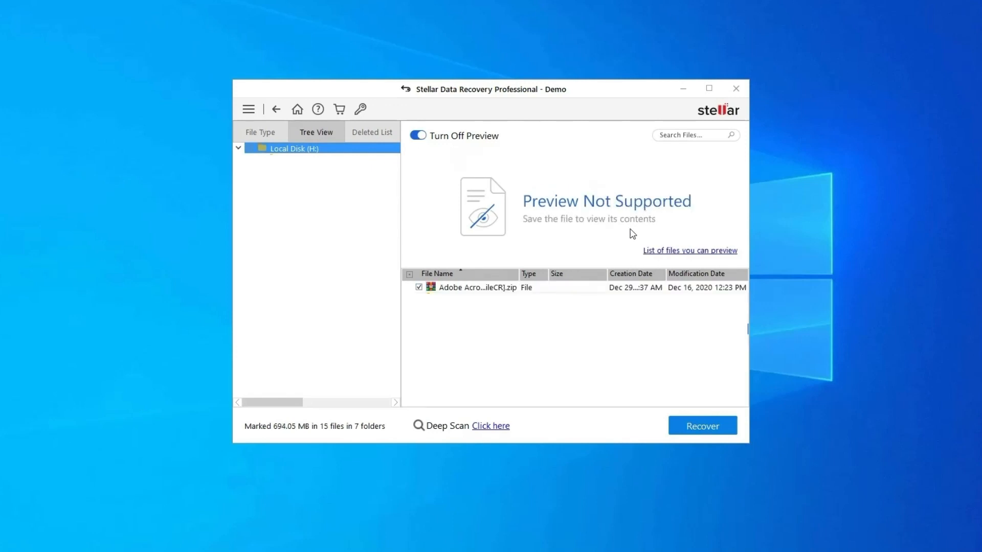
mouse_move(631, 411)
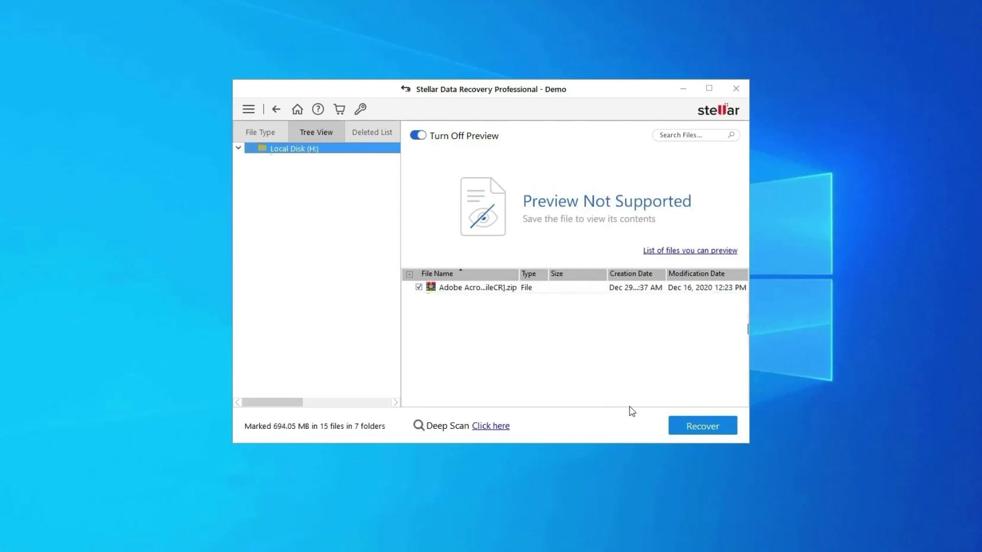
mouse_move(611, 376)
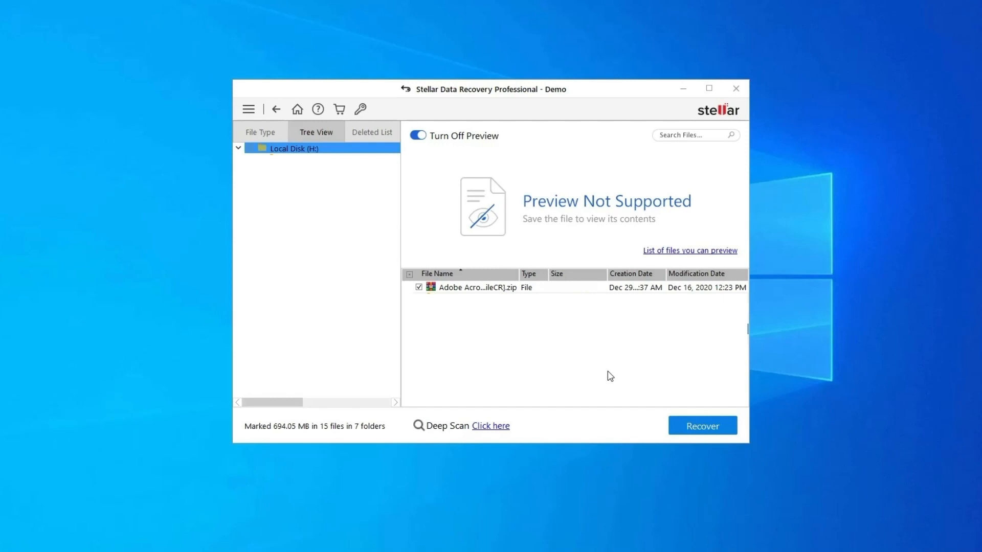
Preview the found Adobe zip archive in the Tree View scan results
left_click(418, 287)
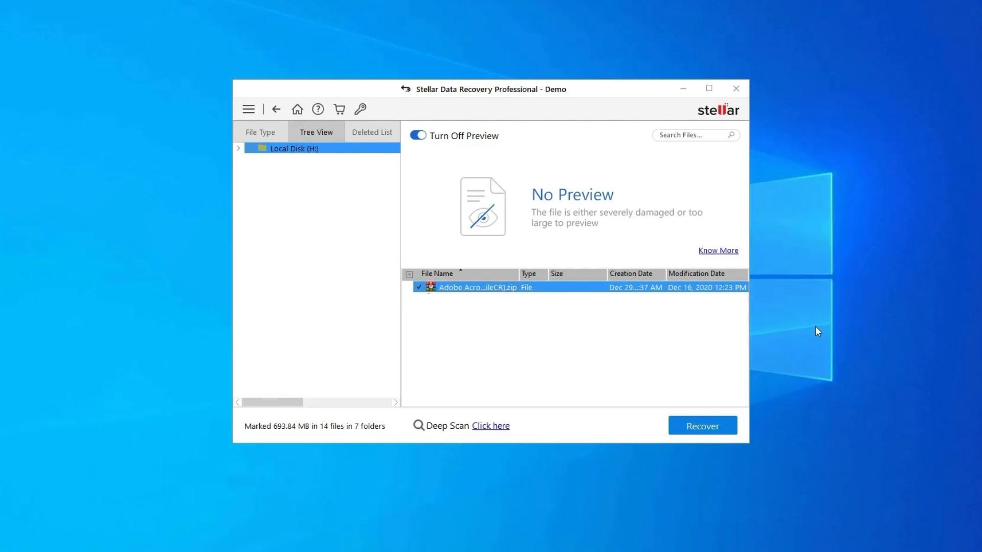
mouse_move(702, 431)
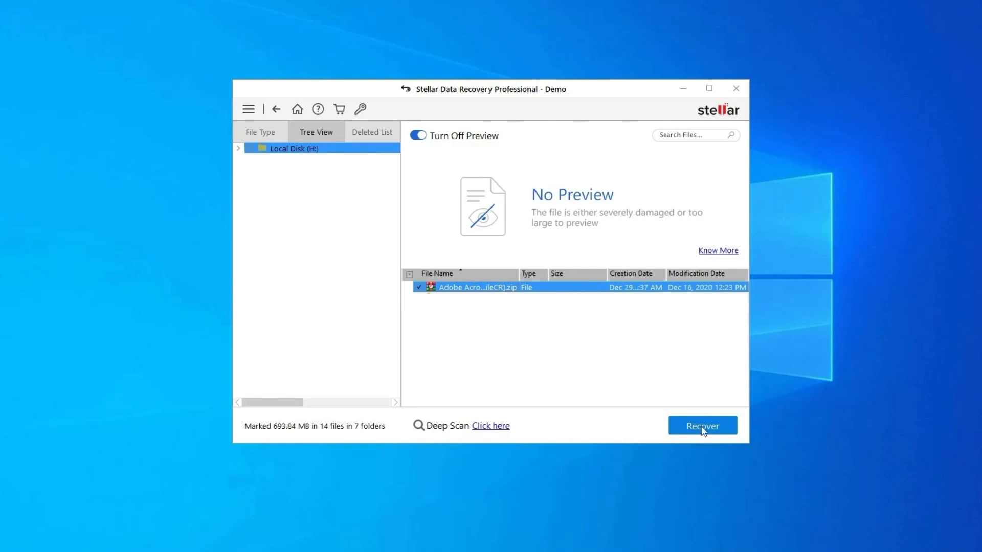